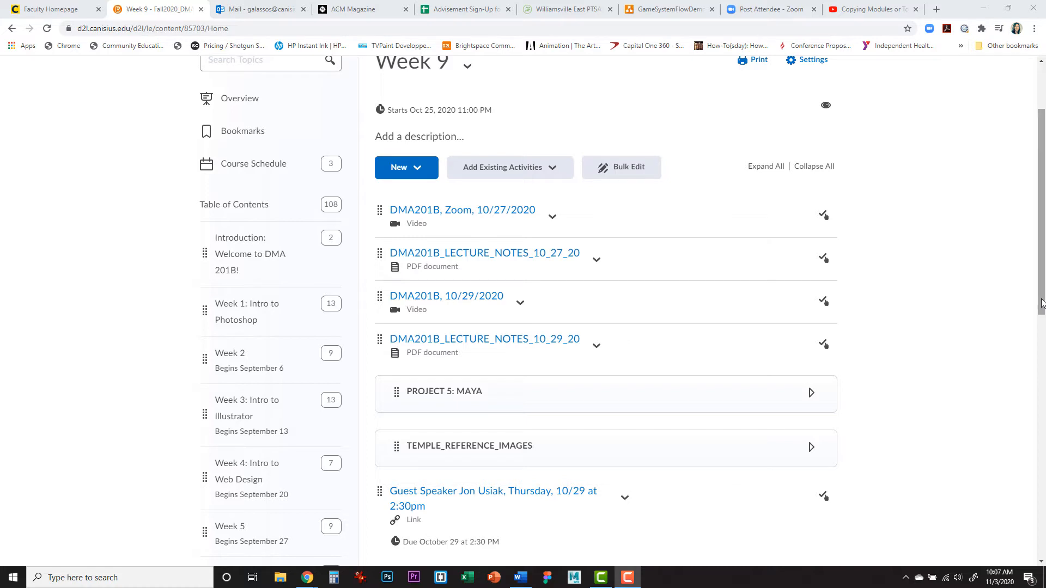
{"action": "mouse_move", "coordinate": [1022, 282]}
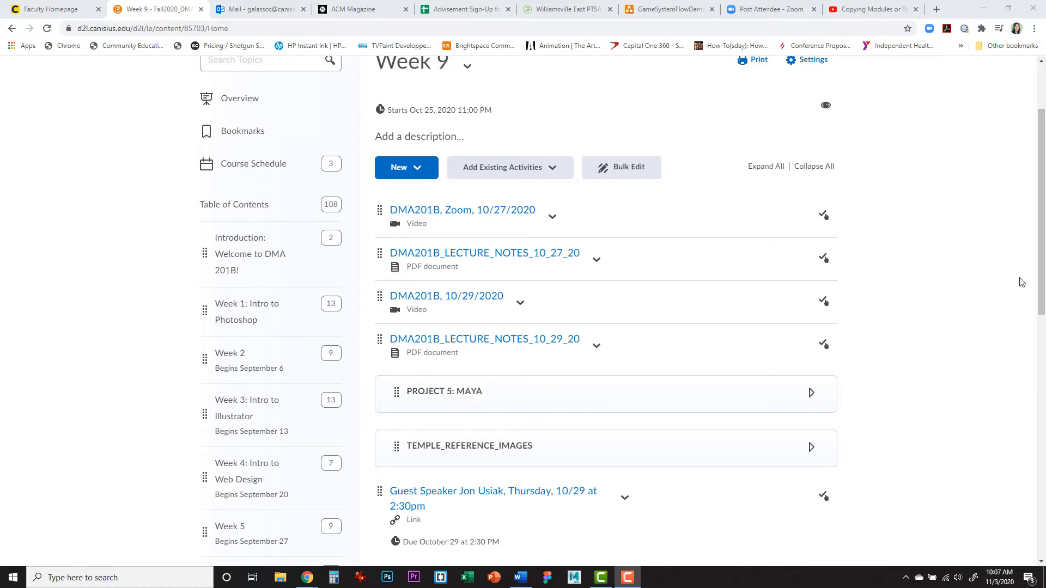
Review the Content area, expanding the PROJECT 5: MAYA submodule in Week 9 to inspect its items.
{"action": "scroll", "scroll_direction": "up", "scroll_amount": 3}
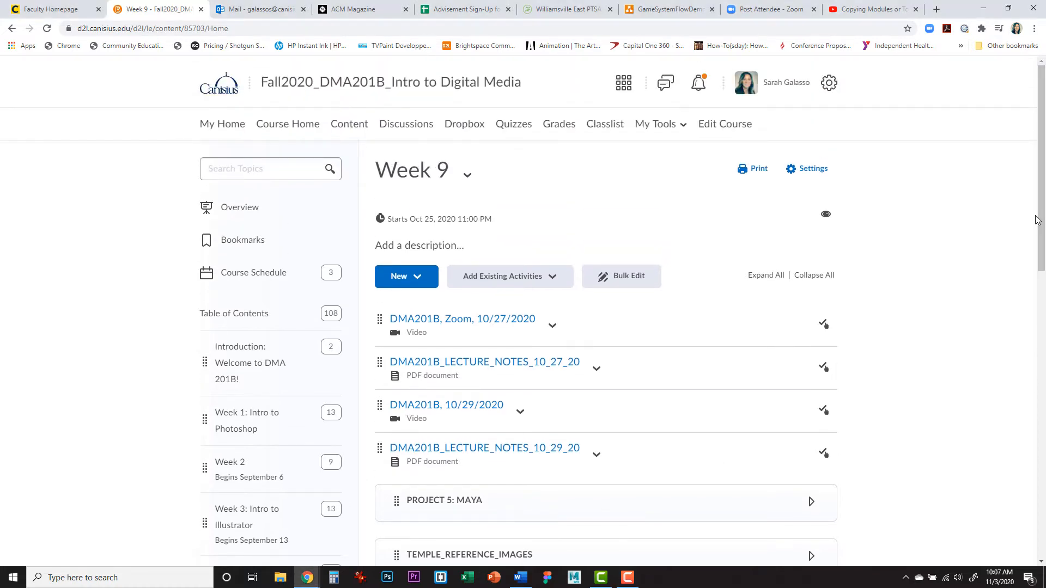
{"action": "left_click", "coordinate": [349, 123]}
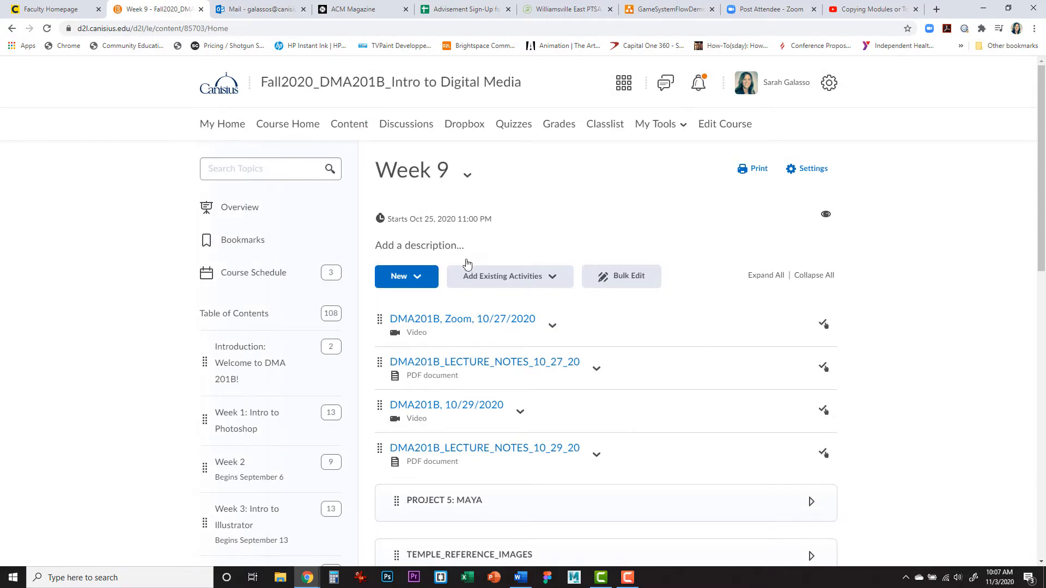
{"action": "scroll", "scroll_direction": "down", "scroll_amount": 3}
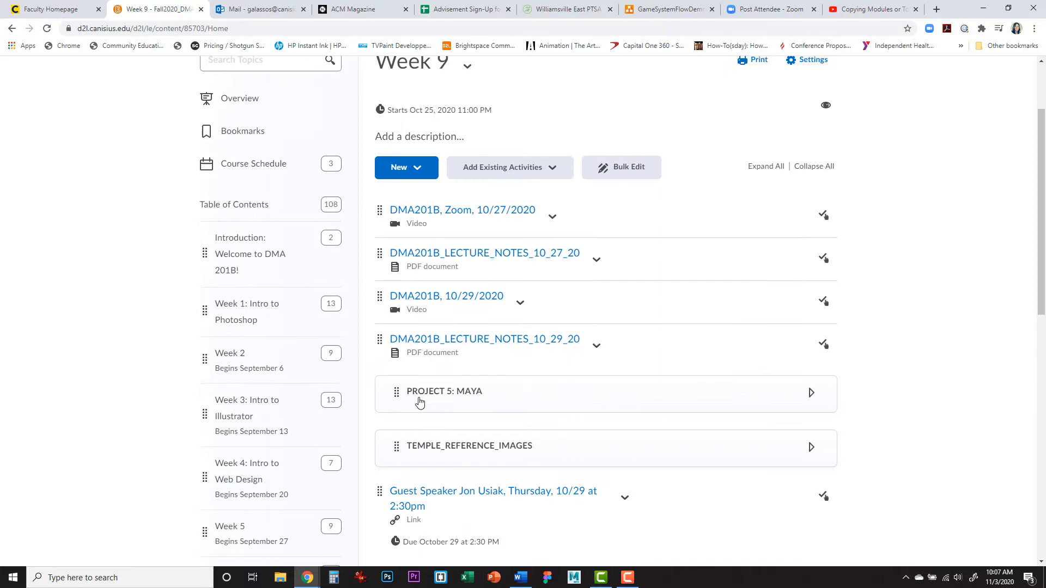
{"action": "mouse_move", "coordinate": [484, 398]}
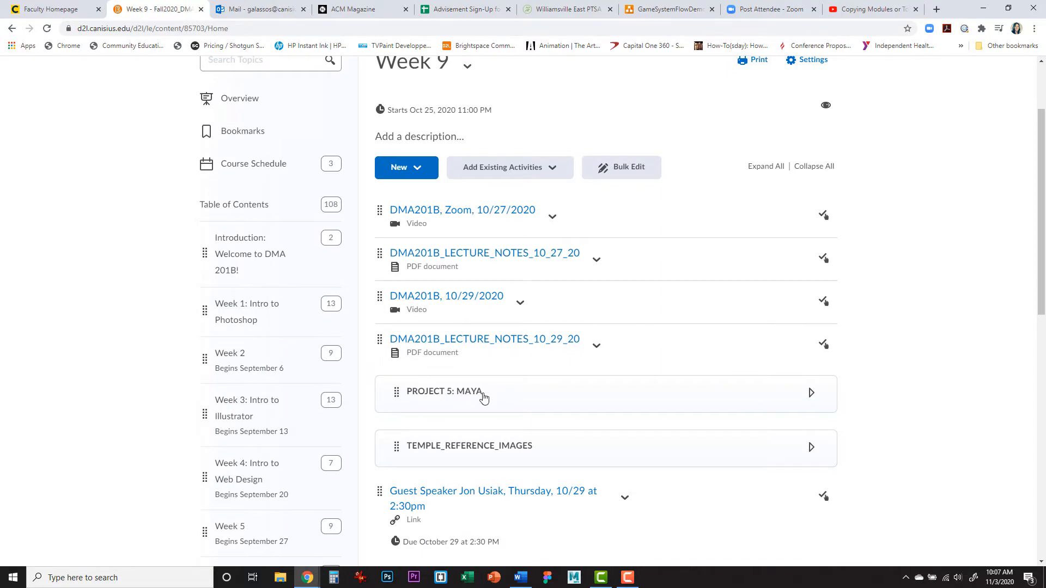
{"action": "left_click", "coordinate": [811, 393]}
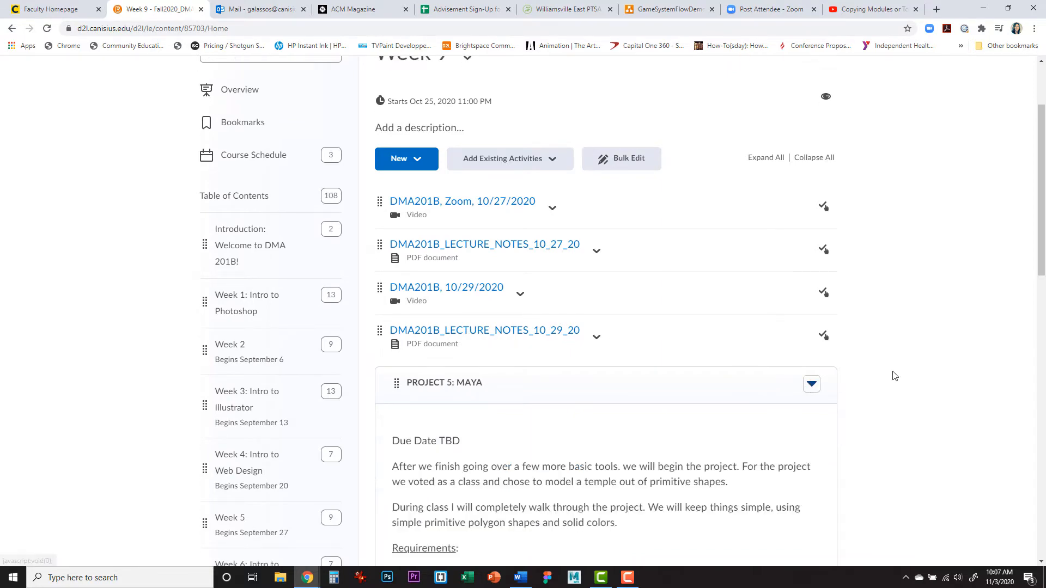
{"action": "scroll", "scroll_direction": "down", "scroll_amount": 3}
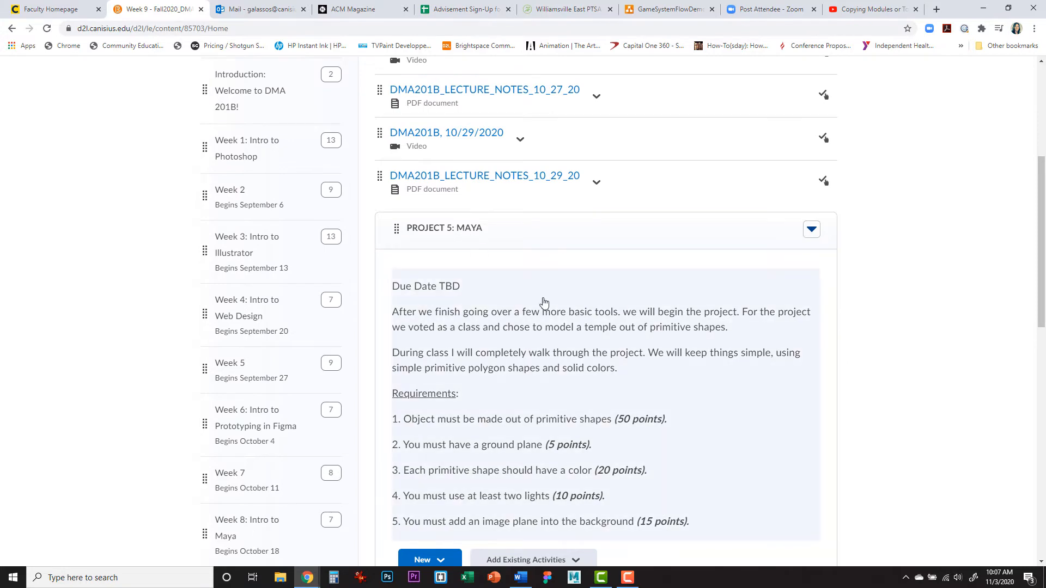
{"action": "scroll", "scroll_direction": "down", "scroll_amount": 3}
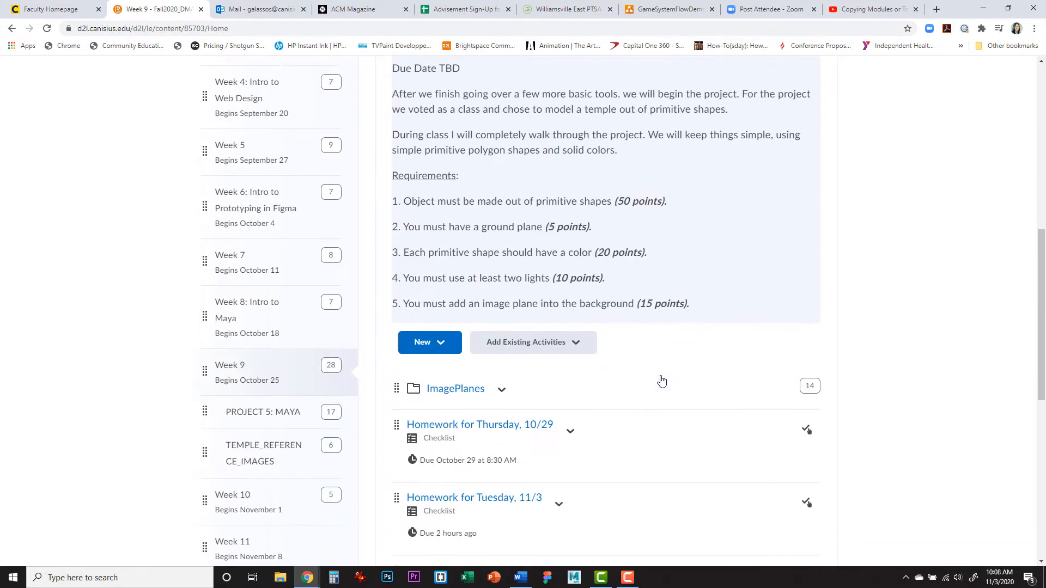
{"action": "scroll", "scroll_direction": "down", "scroll_amount": 3}
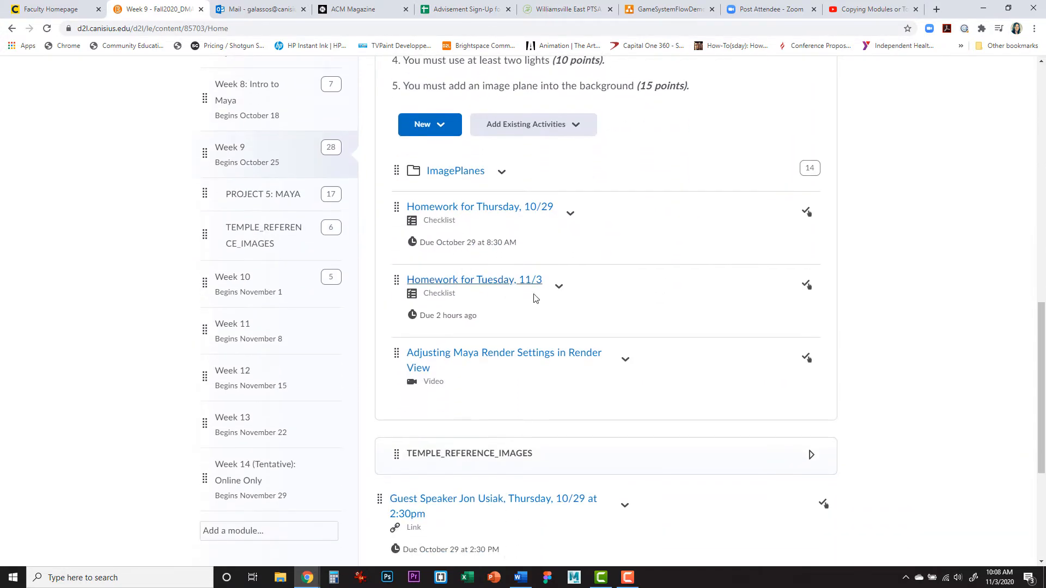
{"action": "scroll", "scroll_direction": "up", "scroll_amount": 3}
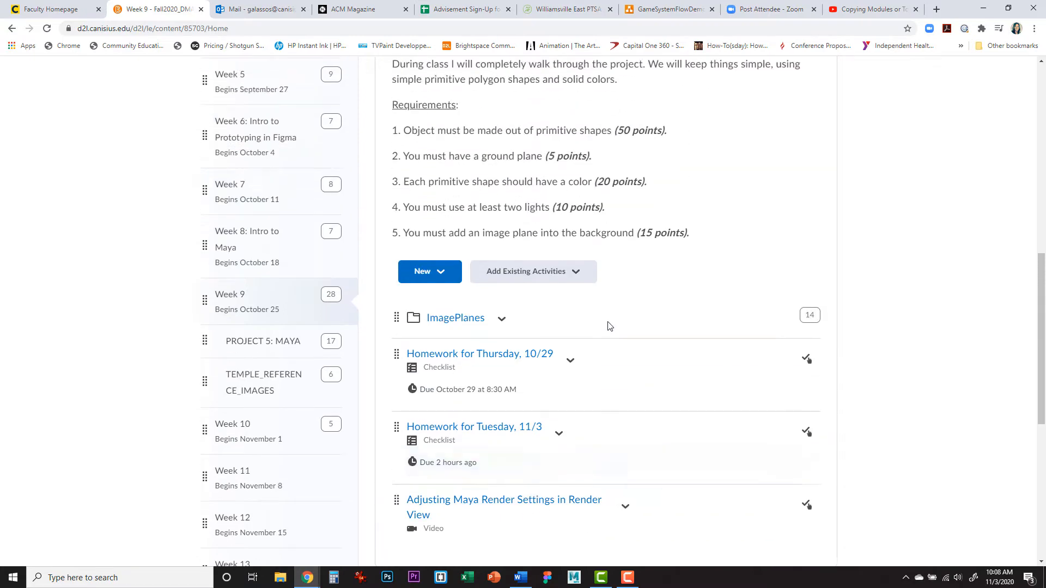
{"action": "scroll", "scroll_direction": "up", "scroll_amount": 3}
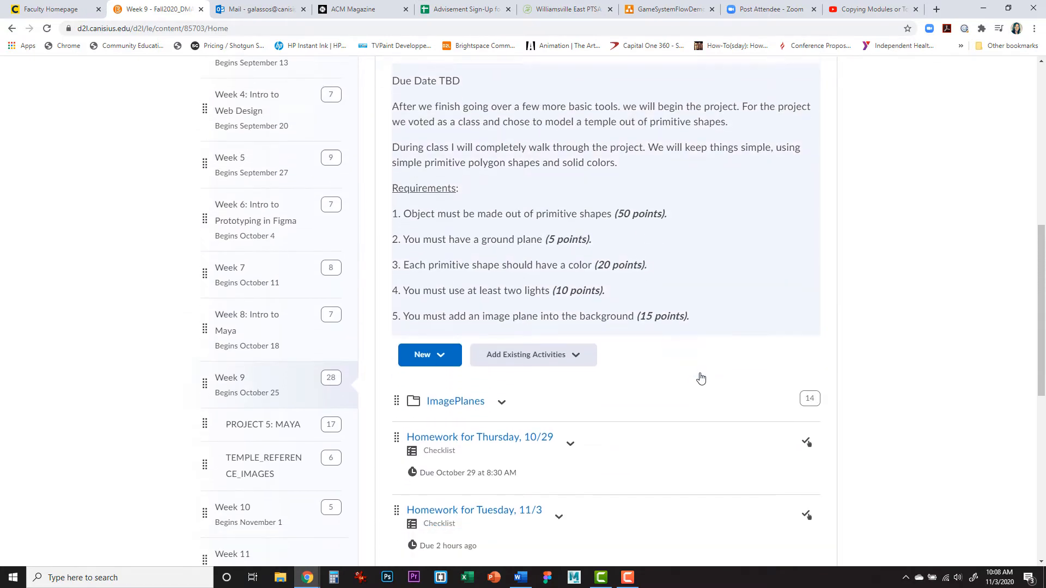
{"action": "scroll", "scroll_direction": "down", "scroll_amount": 3}
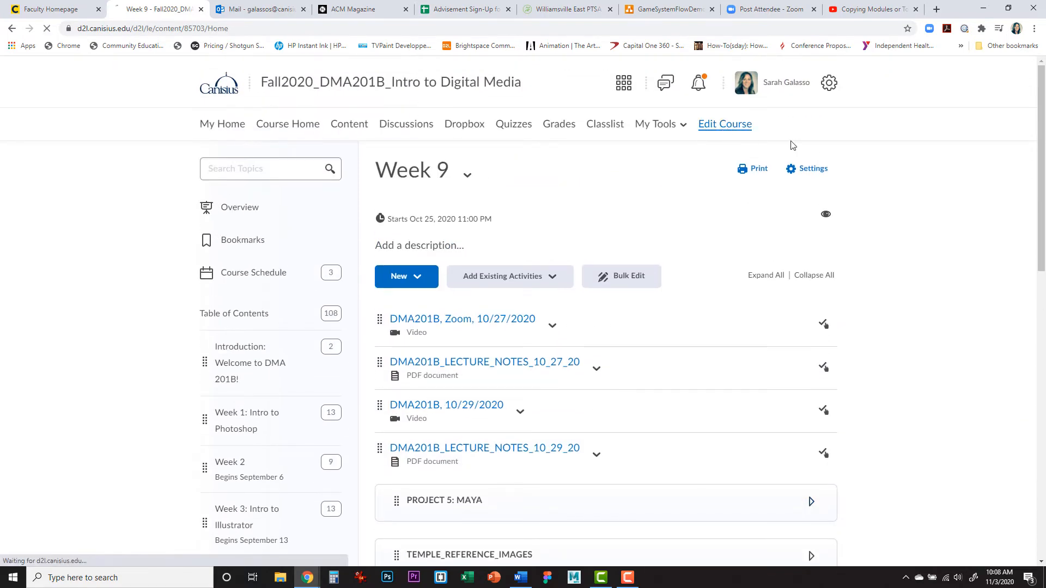
From Course Administration, reach Manage Files listing the course's 140 stored files.
{"action": "left_click", "coordinate": [725, 123]}
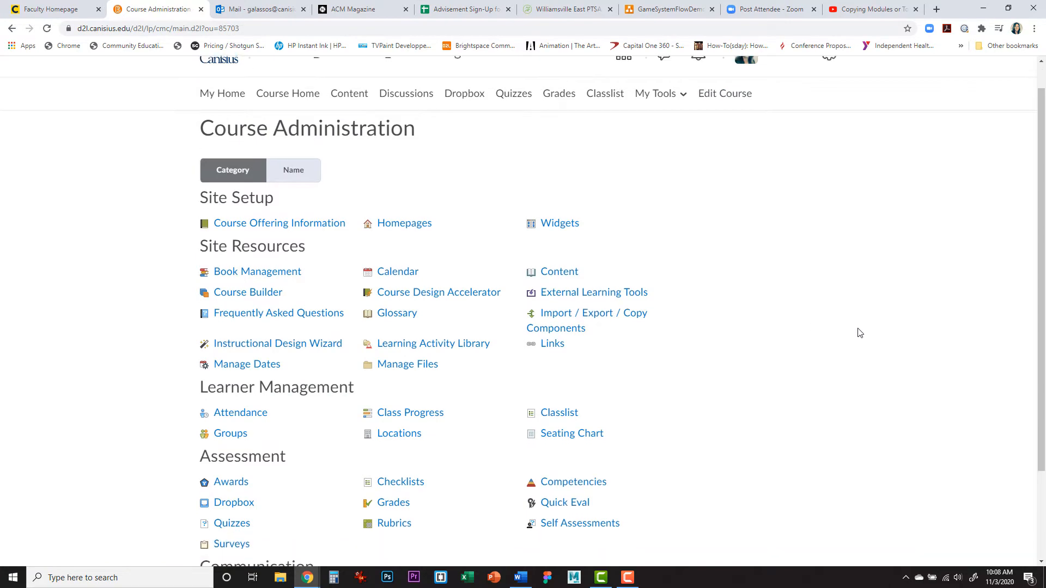
{"action": "scroll", "scroll_direction": "down", "scroll_amount": 3}
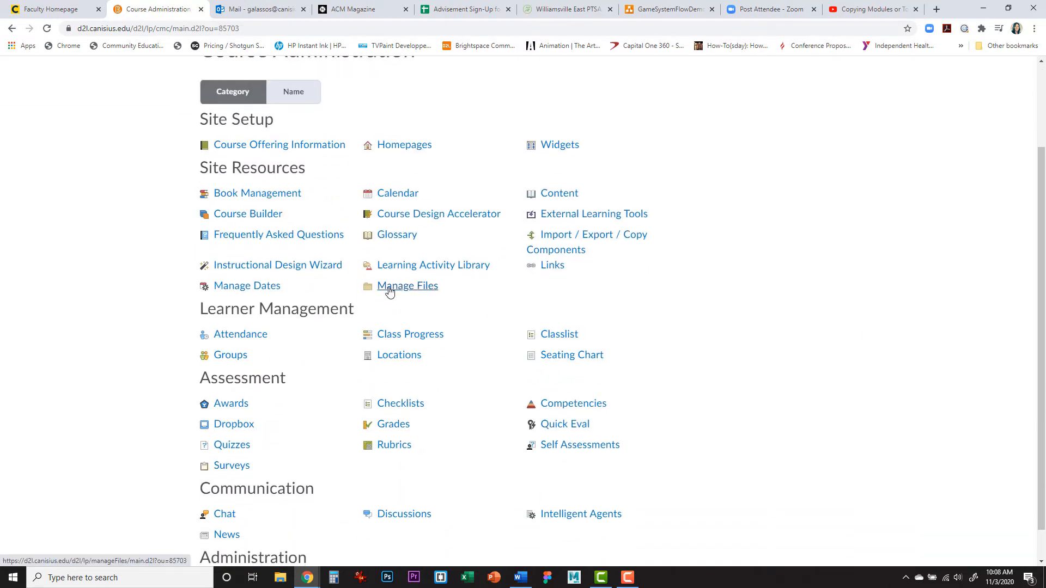
{"action": "mouse_move", "coordinate": [409, 287]}
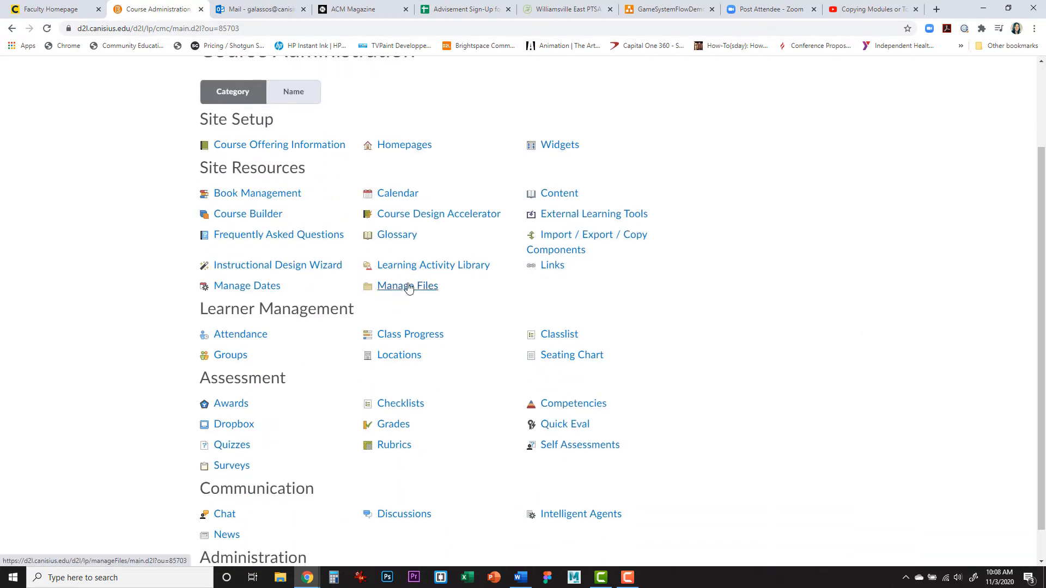
{"action": "left_click", "coordinate": [407, 286]}
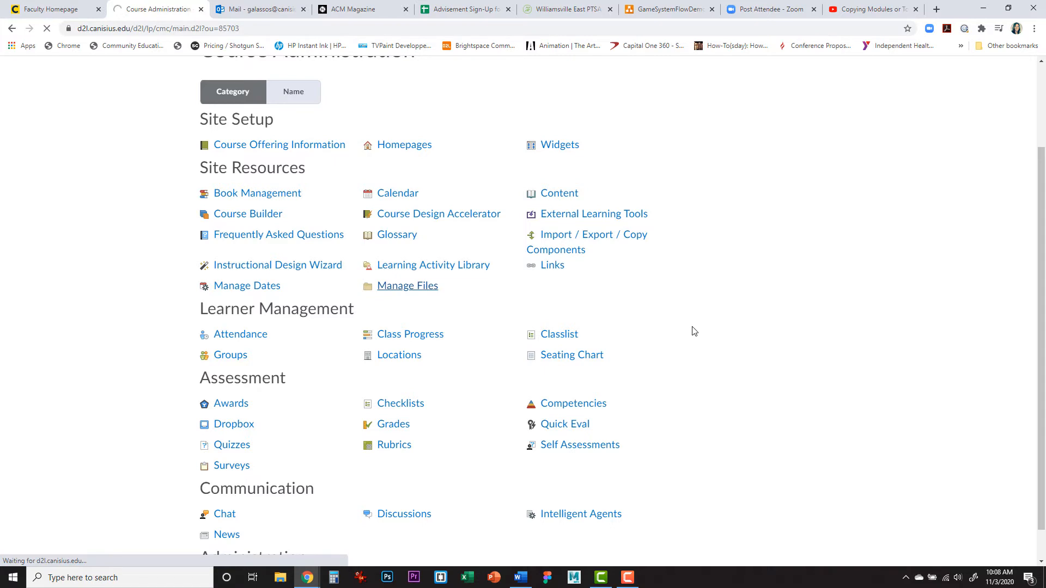
{"action": "left_click", "coordinate": [407, 286]}
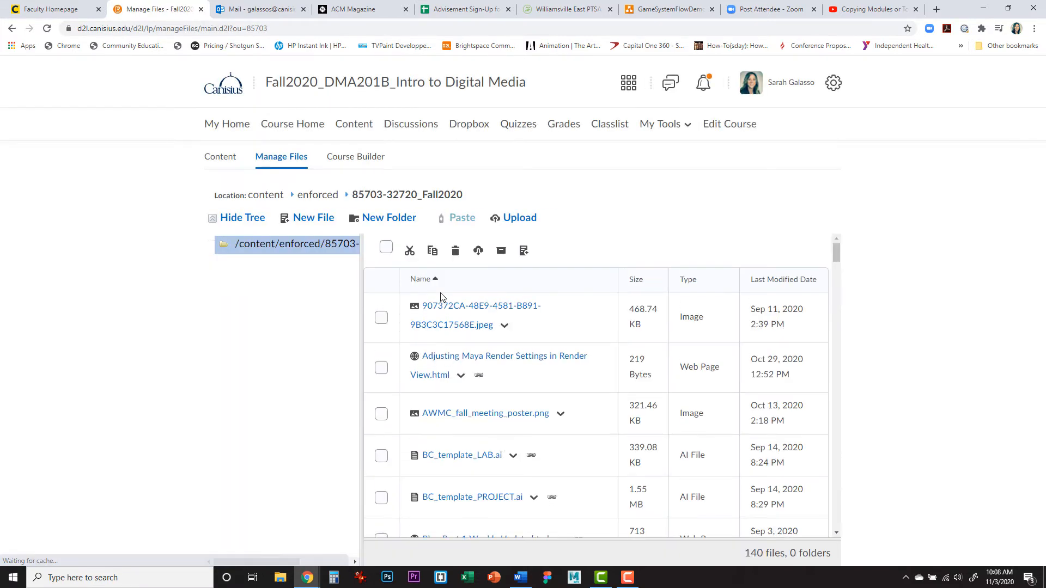
{"action": "mouse_move", "coordinate": [946, 370]}
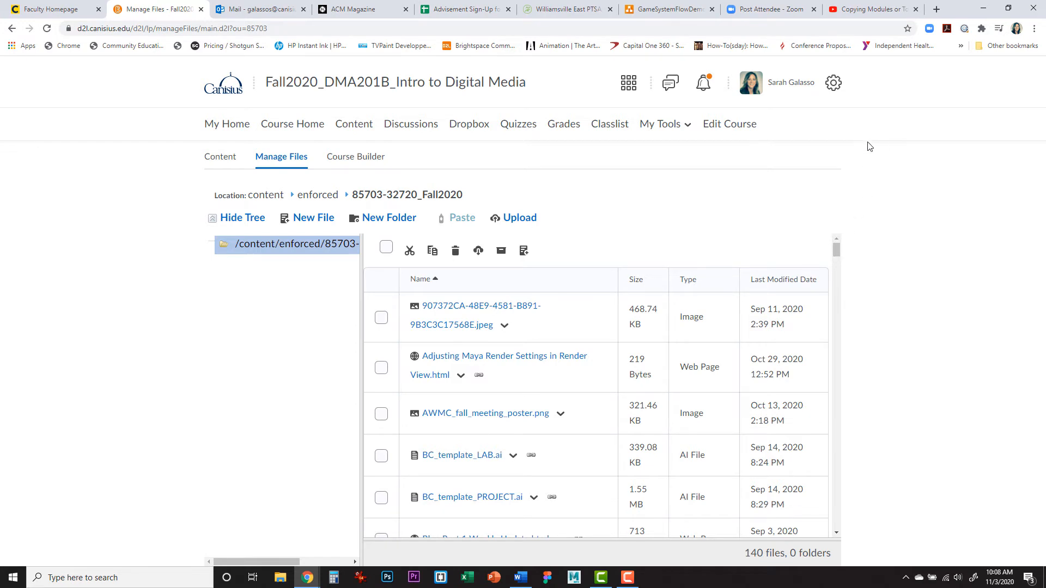
{"action": "mouse_move", "coordinate": [355, 156]}
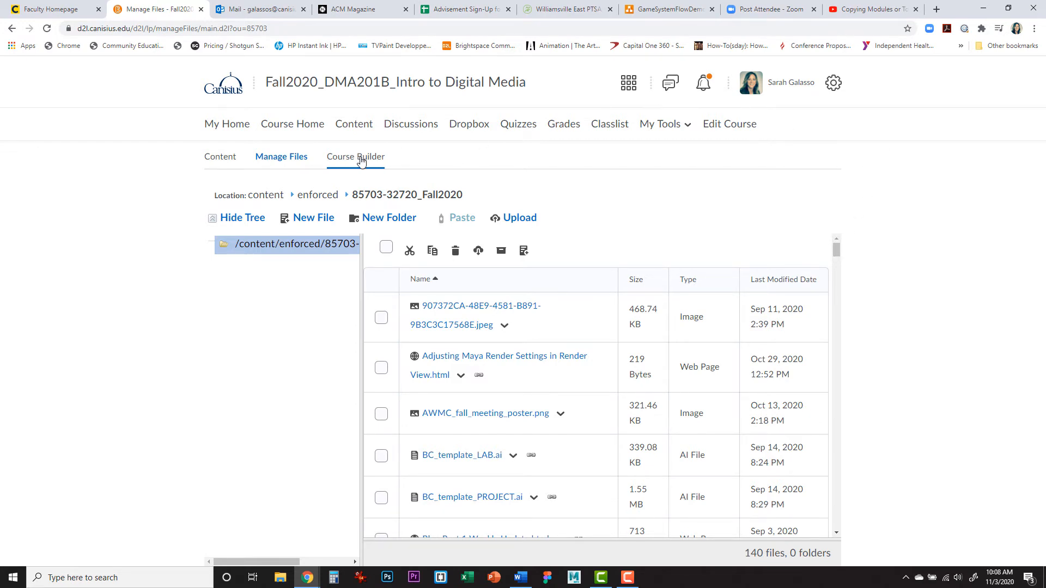
Enter Course Builder and expand Week 9 to show its items.
{"action": "left_click", "coordinate": [355, 156]}
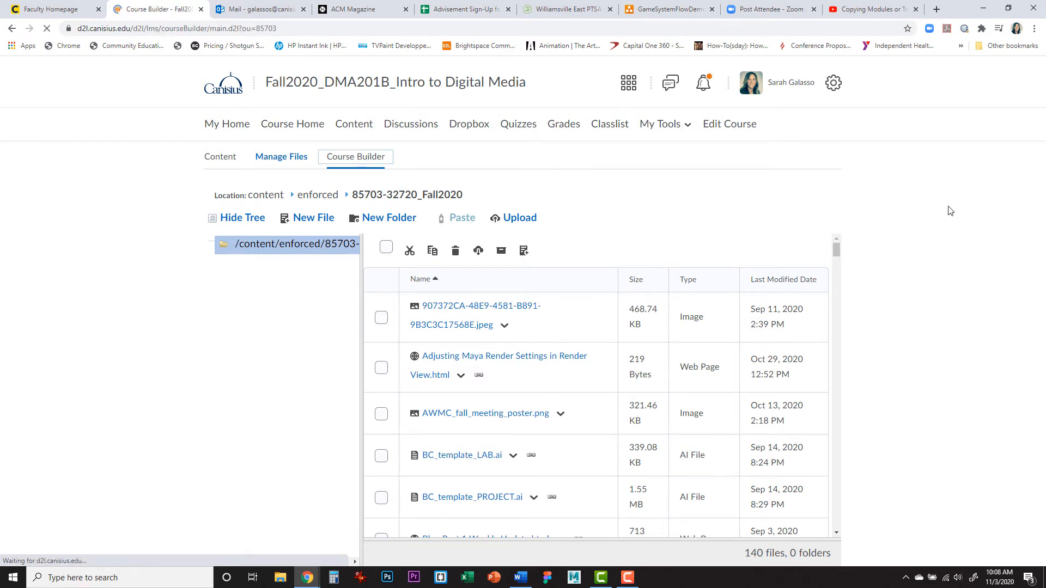
{"action": "left_click", "coordinate": [356, 155]}
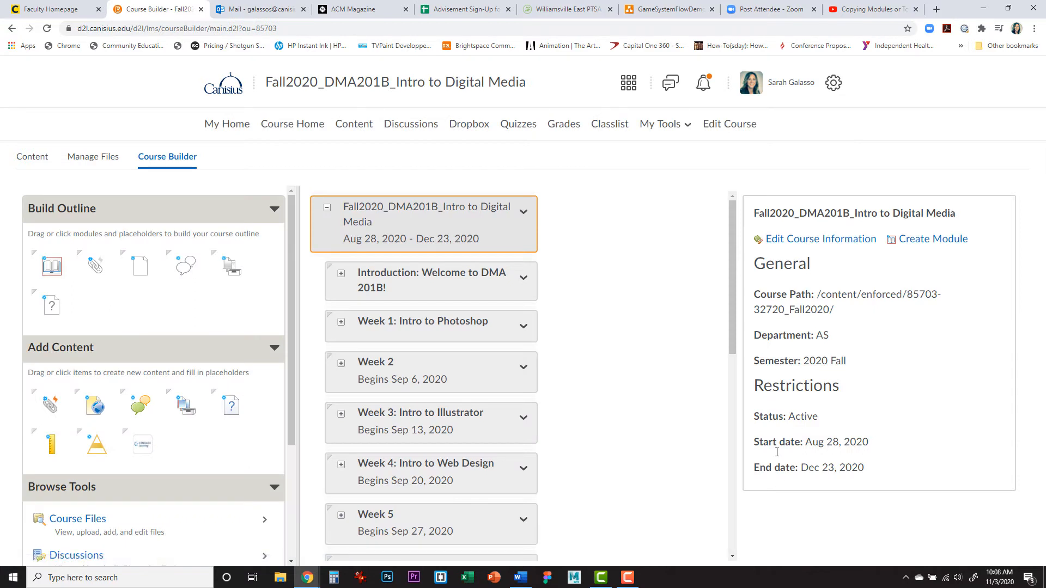
{"action": "mouse_move", "coordinate": [735, 232]}
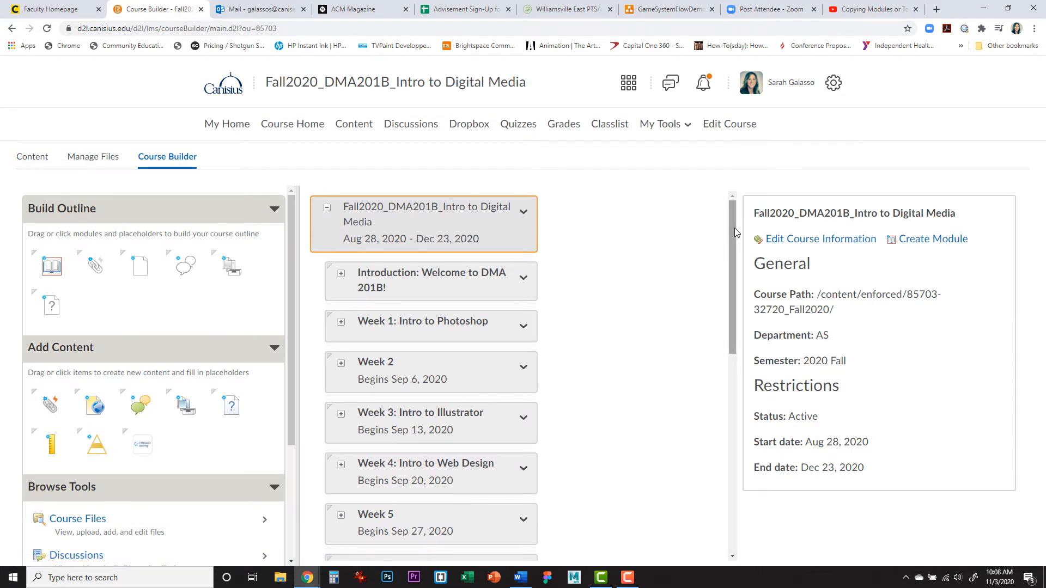
{"action": "scroll", "scroll_direction": "down", "scroll_amount": 3}
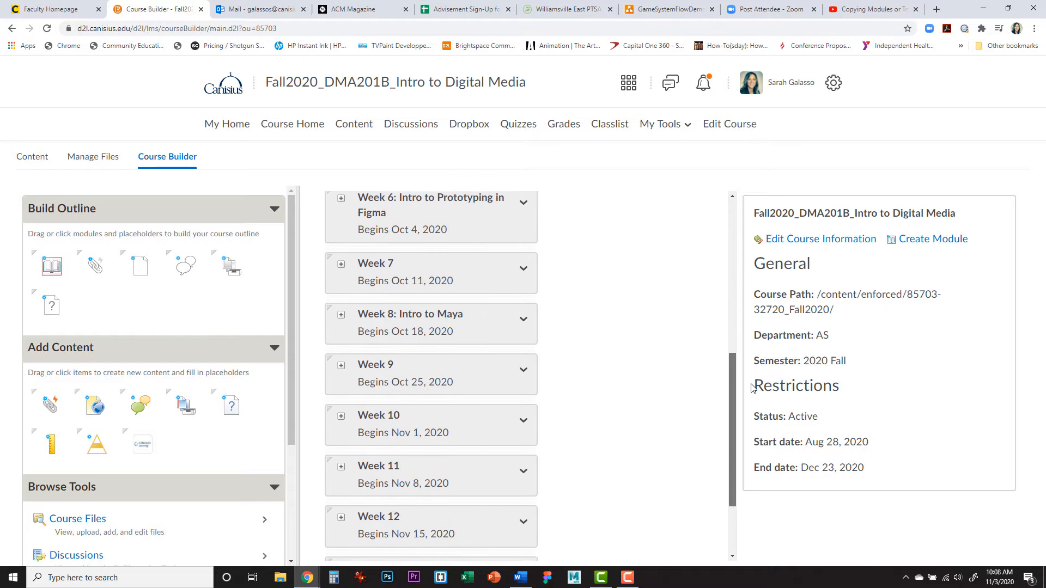
{"action": "scroll", "scroll_direction": "down", "scroll_amount": 3}
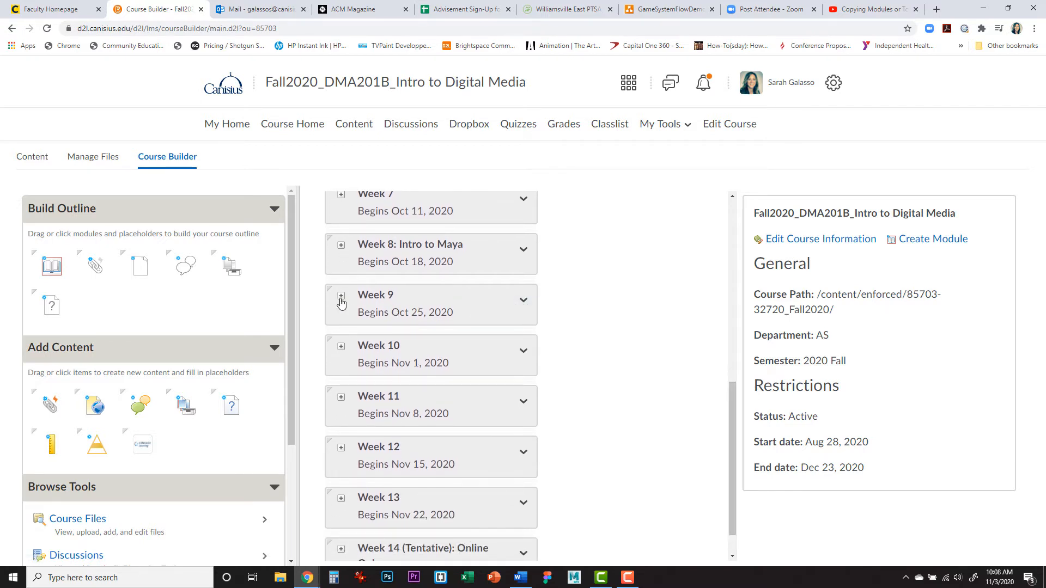
{"action": "mouse_move", "coordinate": [340, 300]}
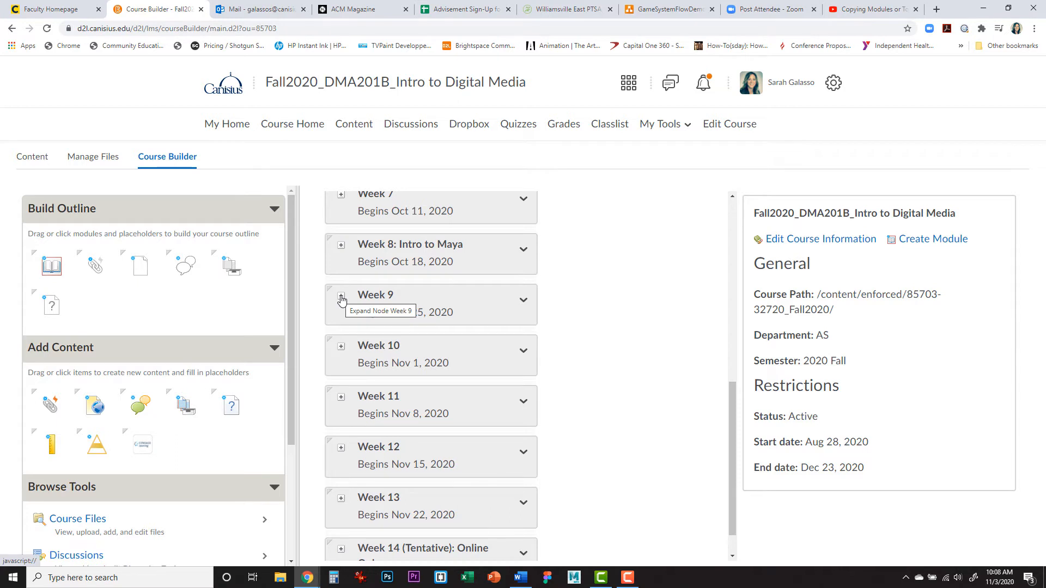
{"action": "left_click", "coordinate": [341, 301]}
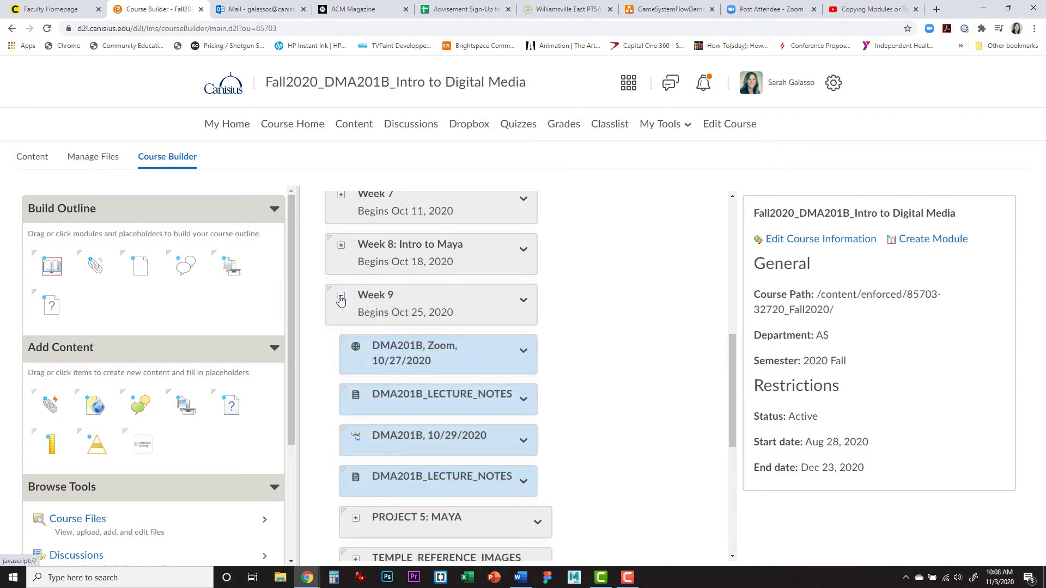
{"action": "scroll", "scroll_direction": "down", "scroll_amount": 3}
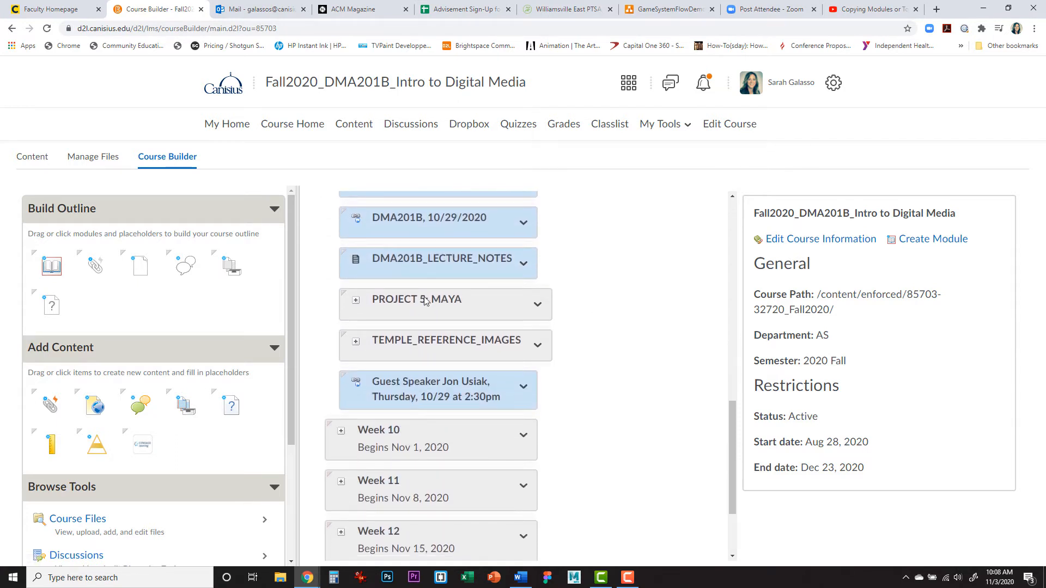
{"action": "mouse_move", "coordinate": [357, 303]}
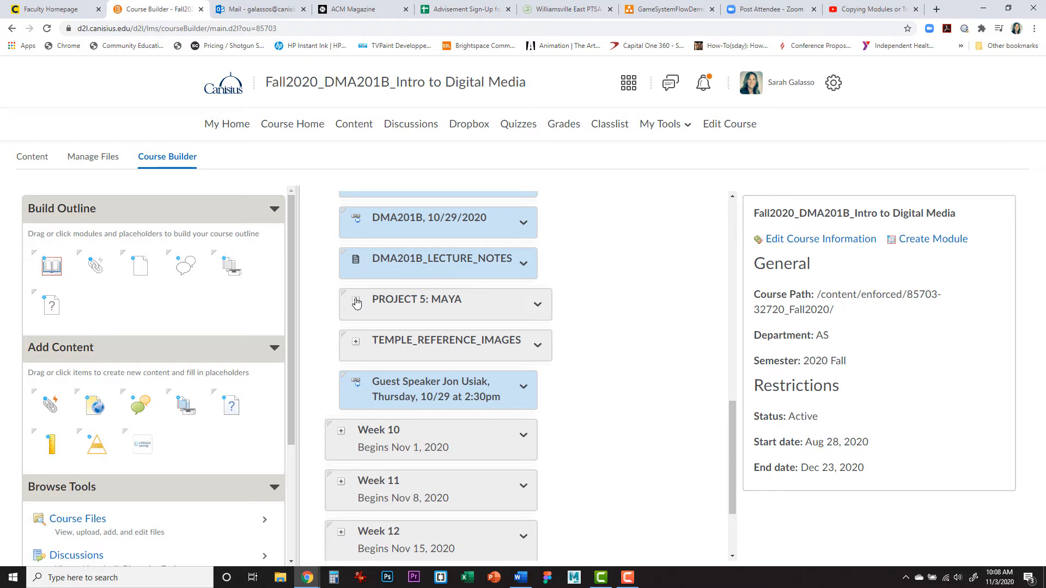
{"action": "mouse_move", "coordinate": [507, 317]}
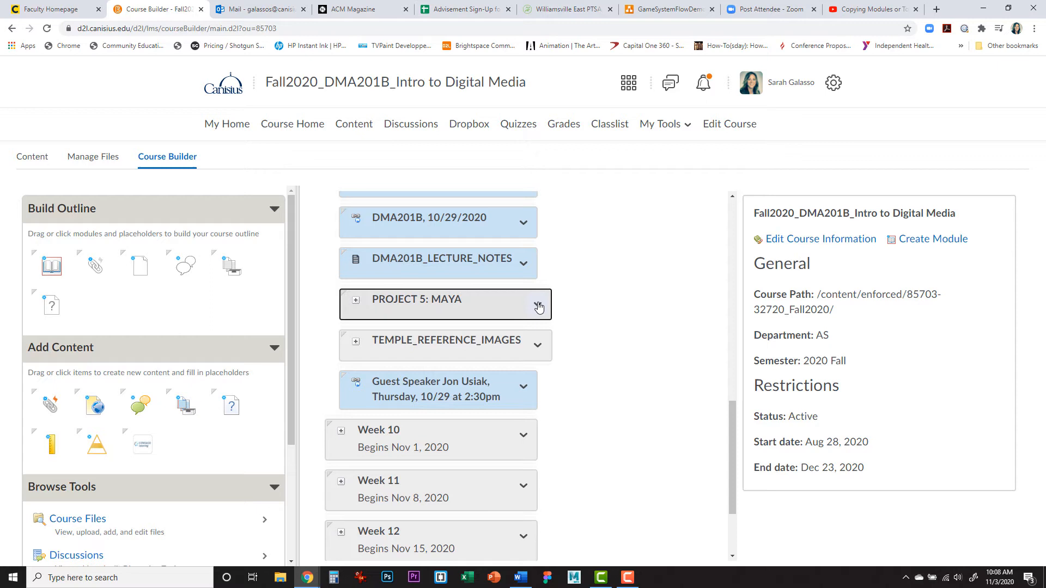
Select PROJECT 5: MAYA and expand it to reveal its ImagePlanes, homework and render-settings items.
{"action": "left_click", "coordinate": [444, 298]}
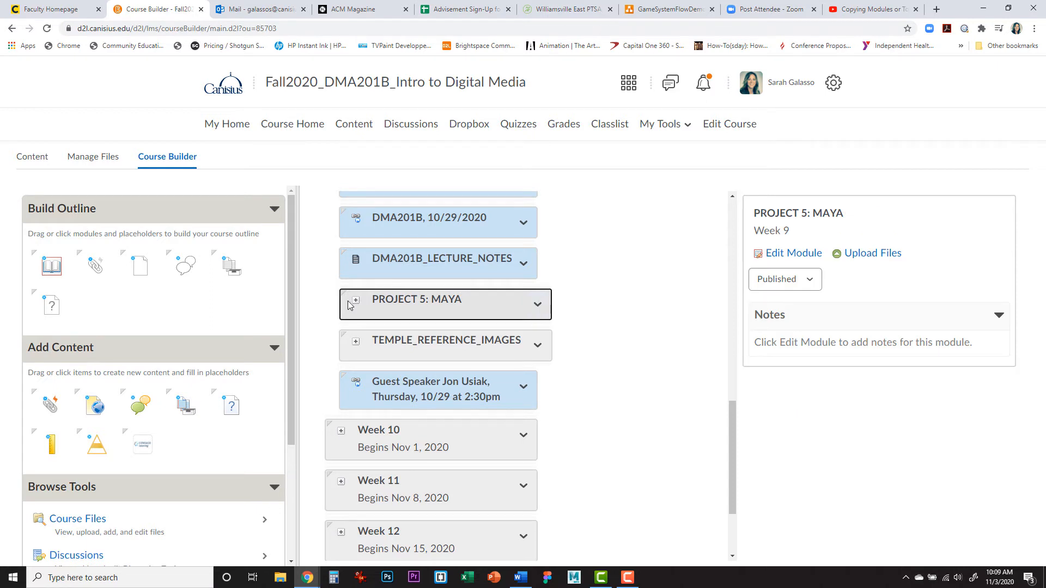
{"action": "left_click", "coordinate": [358, 303]}
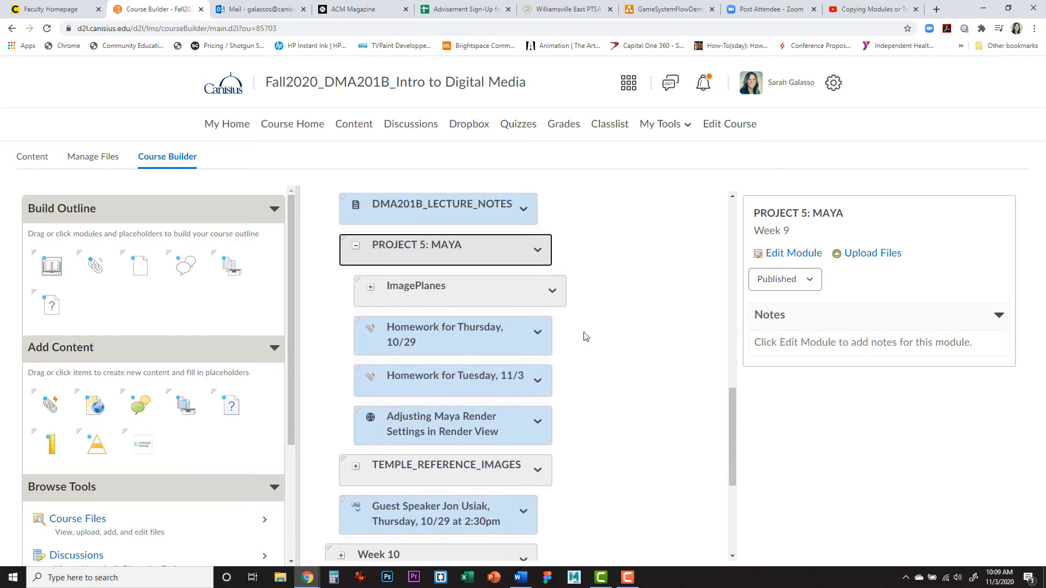
{"action": "scroll", "scroll_direction": "up", "scroll_amount": 3}
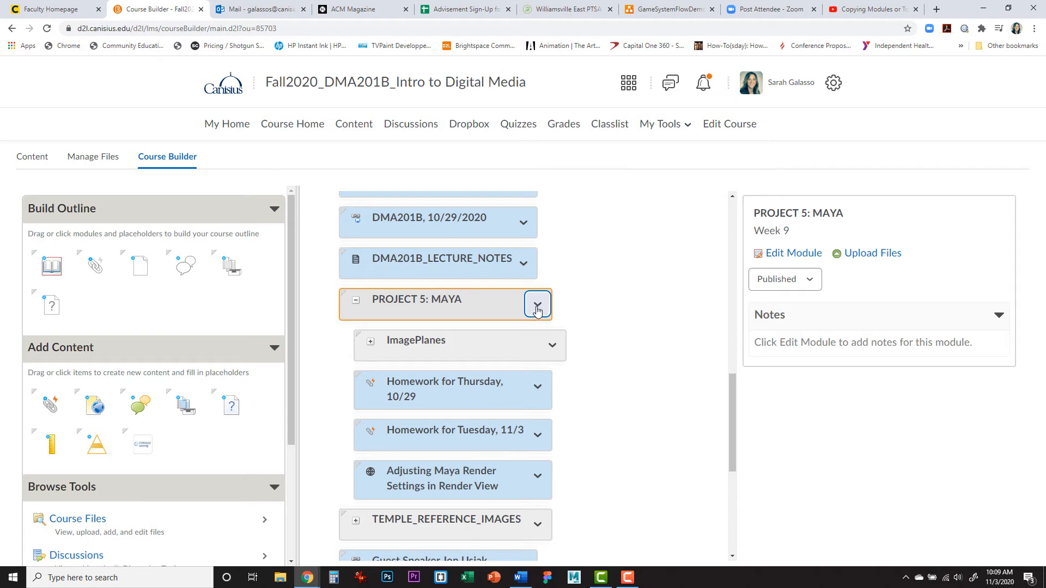
Paste a copy of PROJECT 5: MAYA before itself in Week 9, then view Week 9's content listing both copies.
{"action": "left_click", "coordinate": [538, 305]}
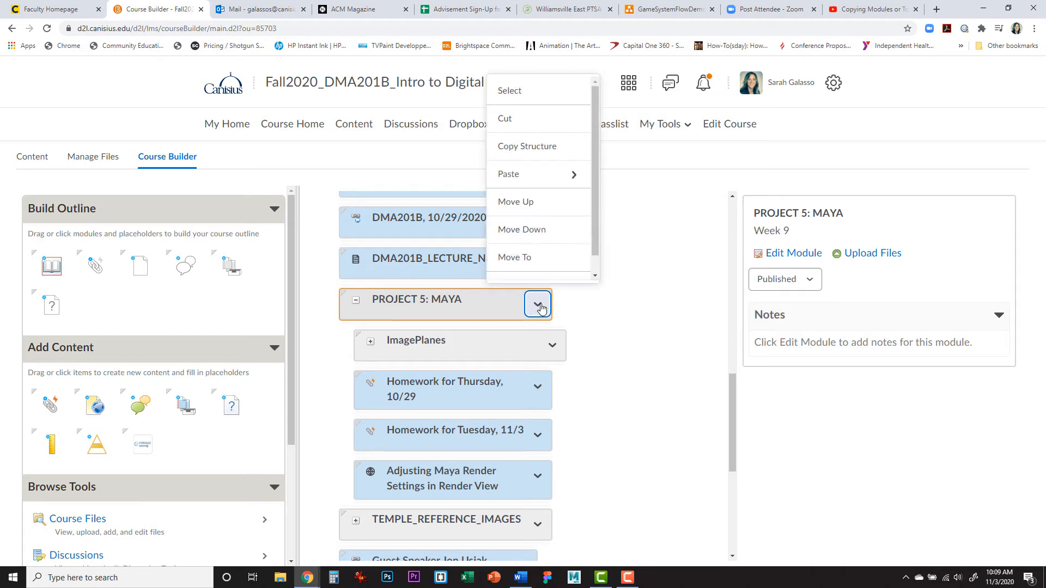
{"action": "mouse_move", "coordinate": [539, 175]}
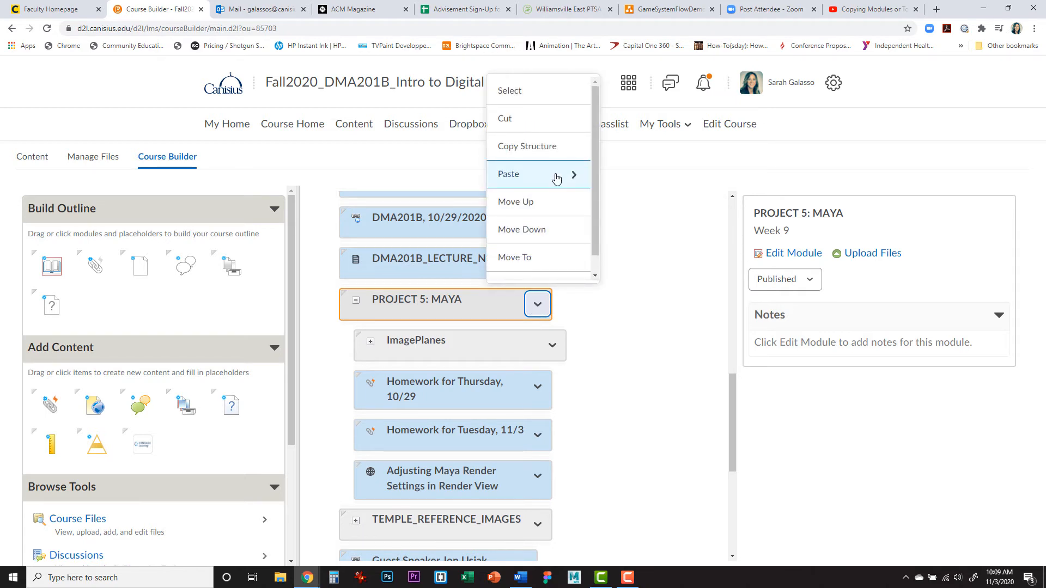
{"action": "left_click", "coordinate": [509, 174]}
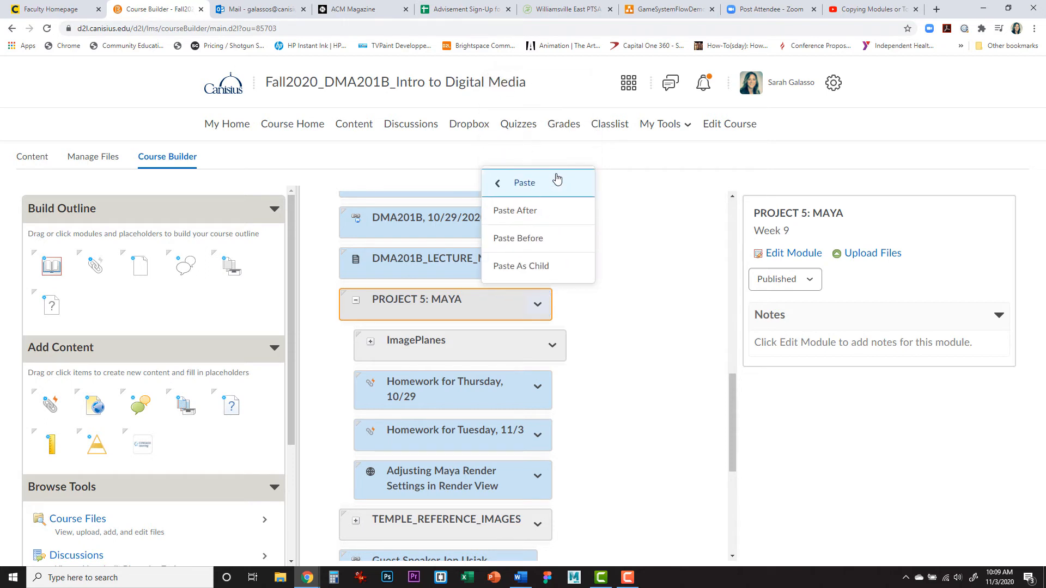
{"action": "mouse_move", "coordinate": [542, 248]}
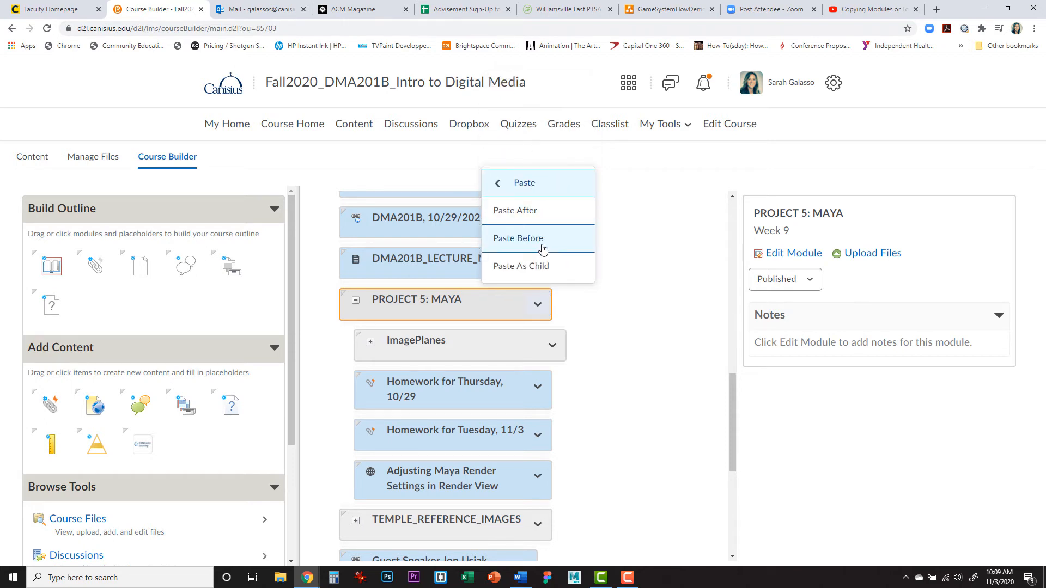
{"action": "mouse_move", "coordinate": [541, 211]}
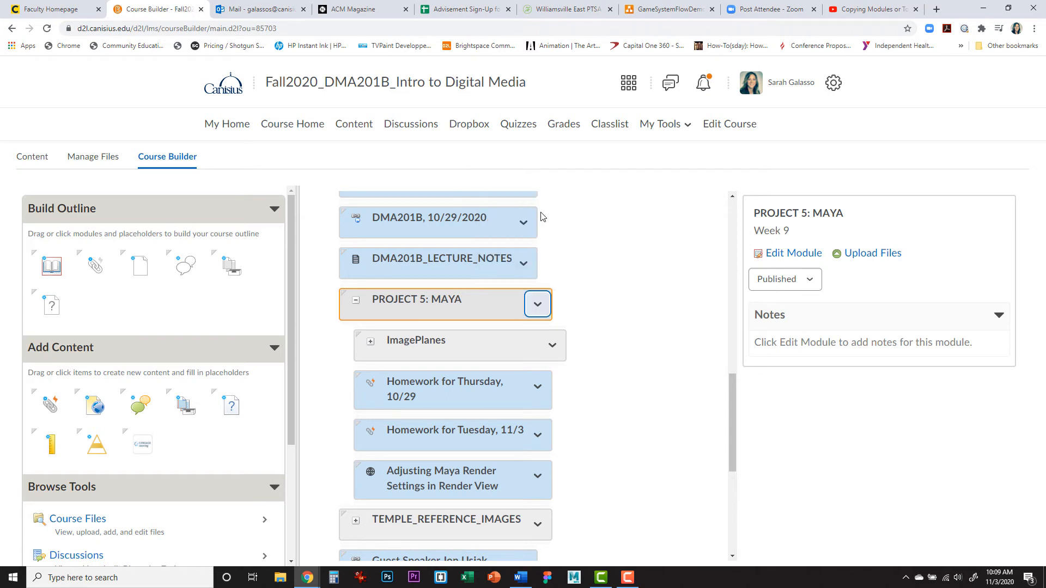
{"action": "mouse_move", "coordinate": [608, 231]}
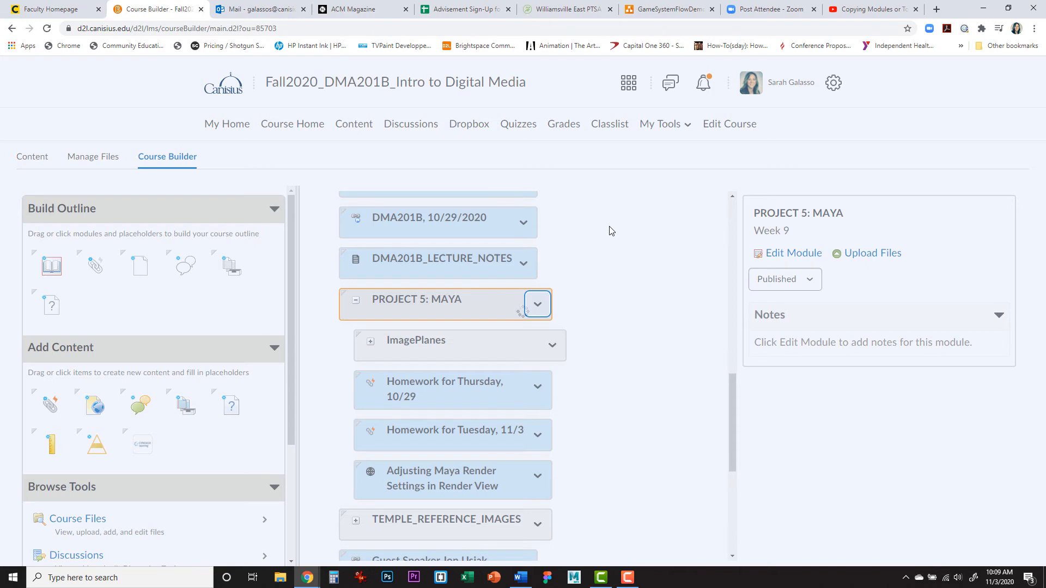
{"action": "left_click", "coordinate": [537, 304]}
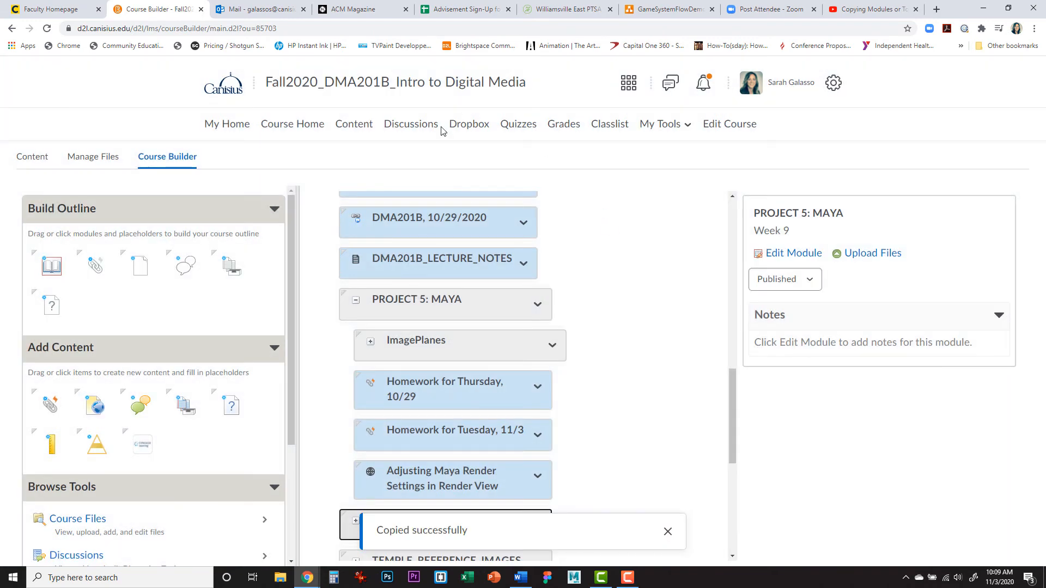
{"action": "left_click", "coordinate": [353, 123]}
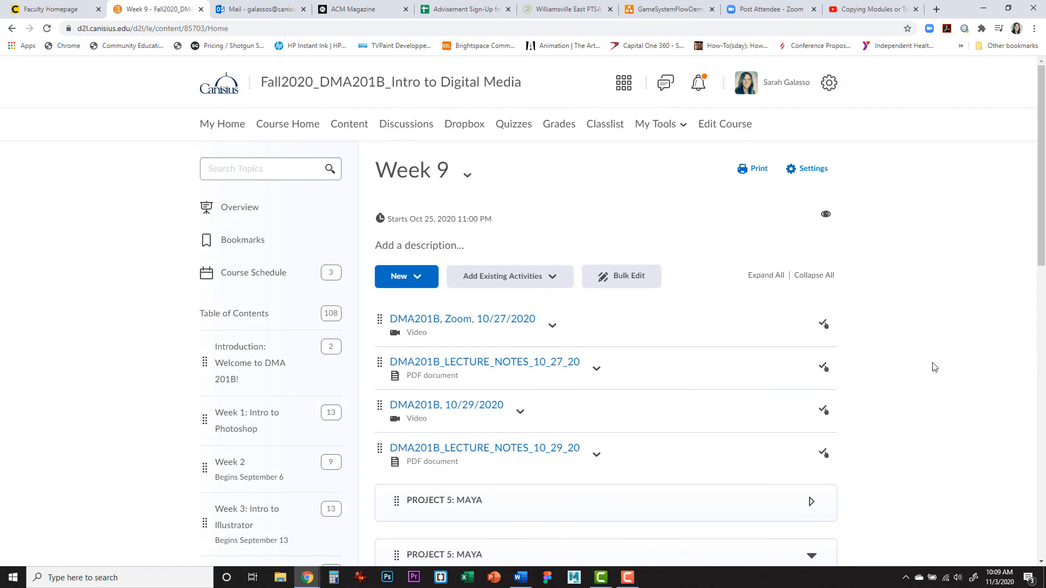
Drag the second PROJECT 5: MAYA onto Week 8: Intro to Maya and confirm it appears there.
{"action": "scroll", "scroll_direction": "down", "scroll_amount": 3}
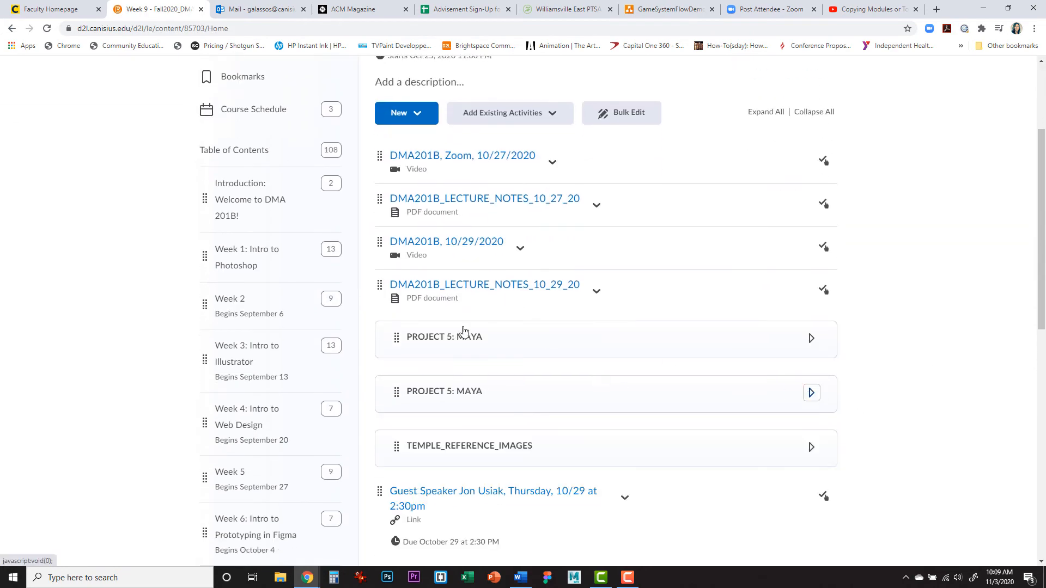
{"action": "scroll", "scroll_direction": "down", "scroll_amount": 3}
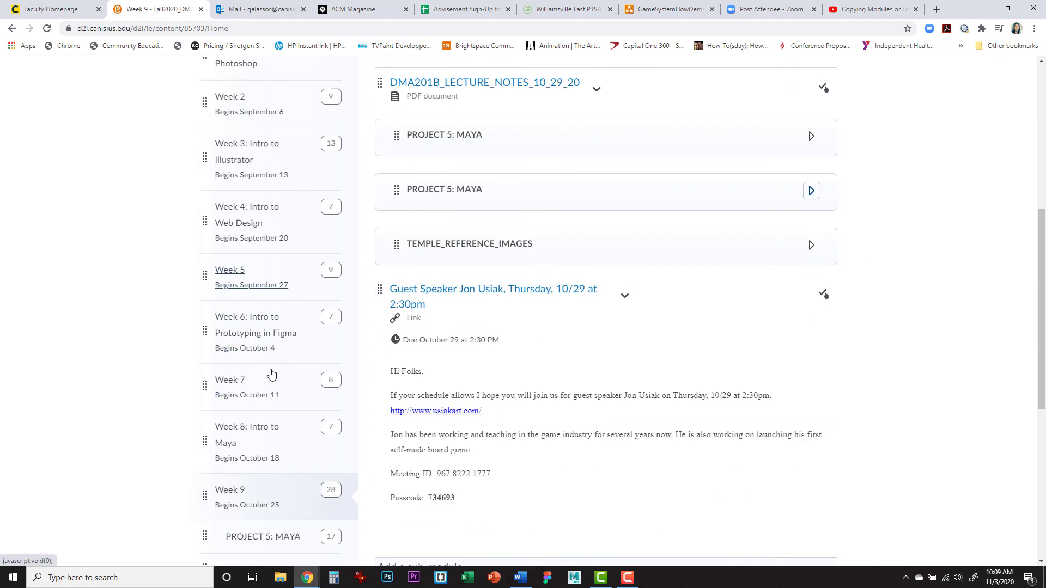
{"action": "scroll", "scroll_direction": "down", "scroll_amount": 3}
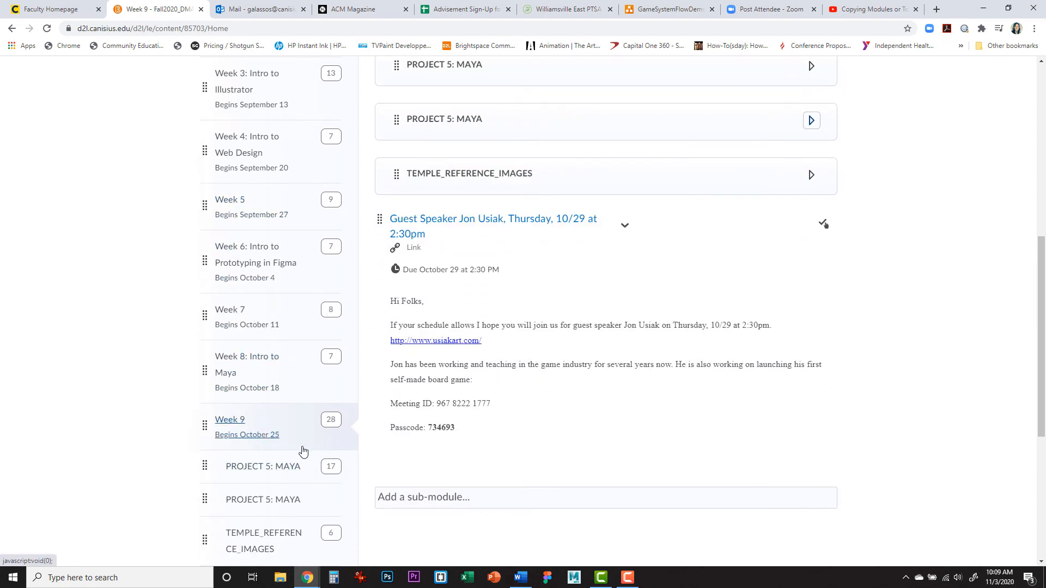
{"action": "mouse_move", "coordinate": [428, 132]}
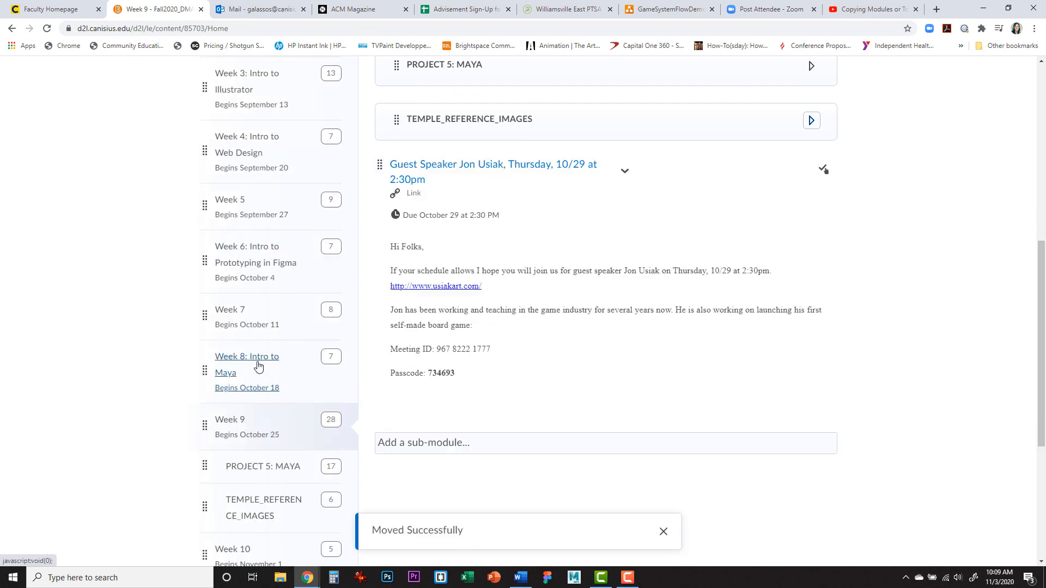
{"action": "left_click", "coordinate": [246, 364]}
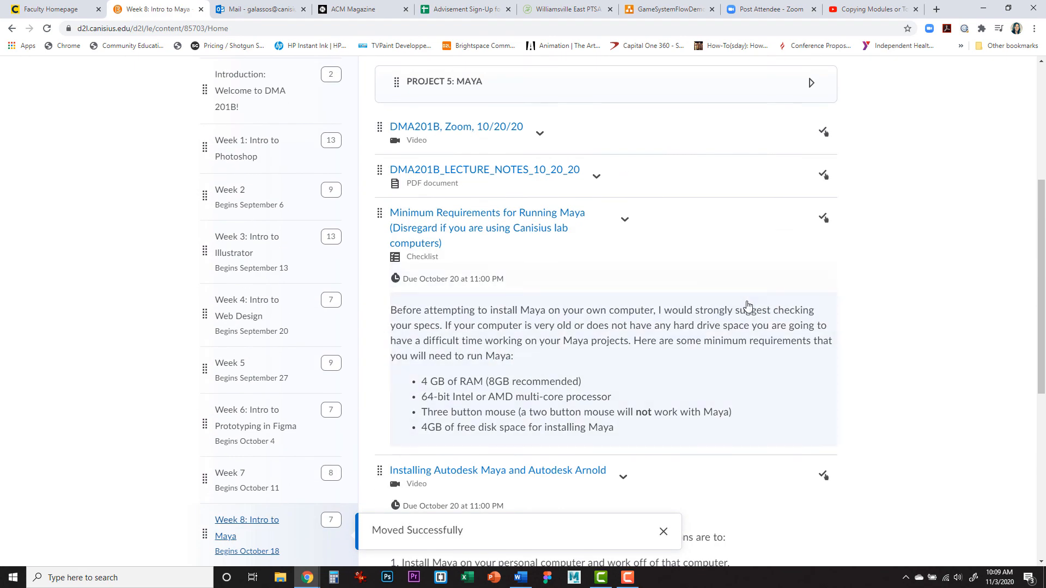
{"action": "scroll", "scroll_direction": "up", "scroll_amount": 3}
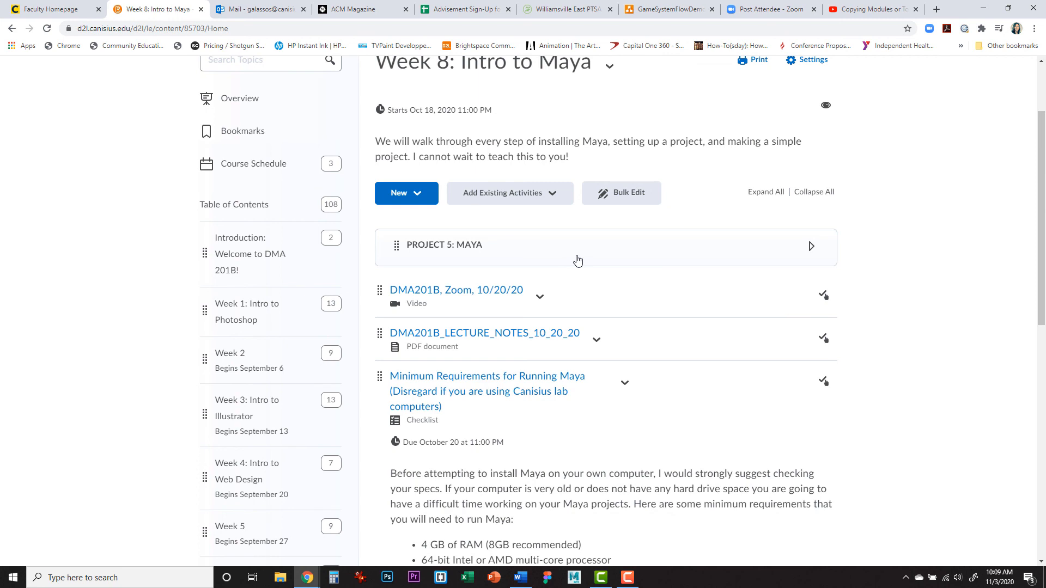